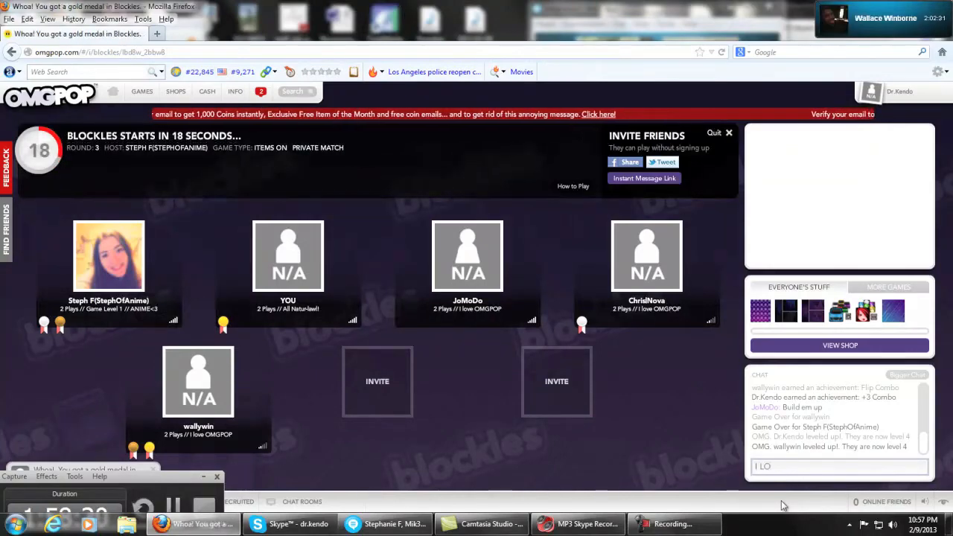
- Post 'I LOVE BLOCKLE' and a follow-up 'AS' message to the lobby chat
text(VE BLOCK)
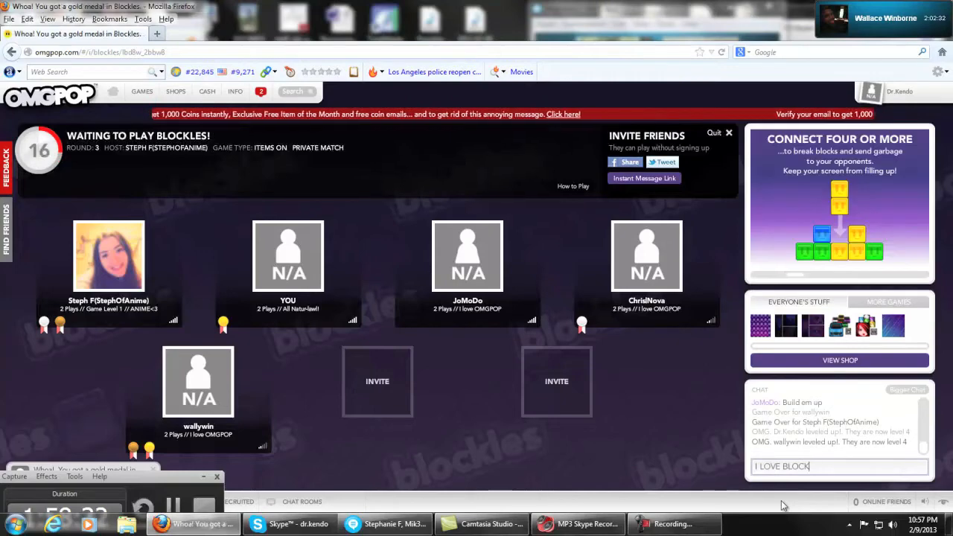
key(Return)
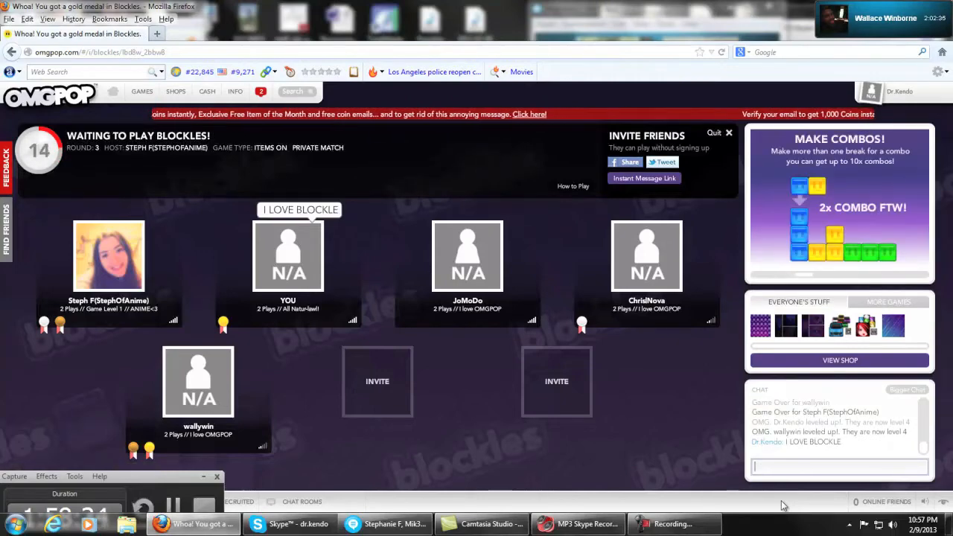
text(AS)
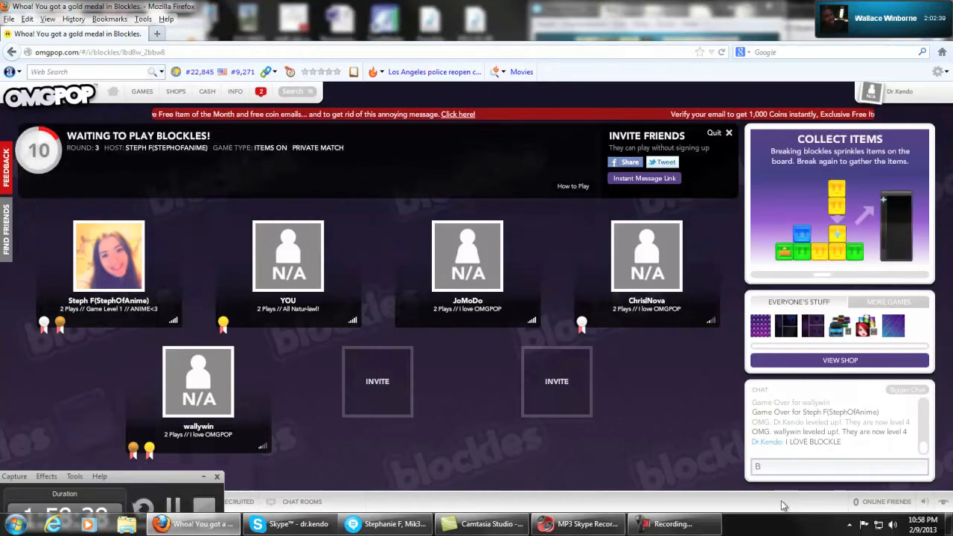
key(Return)
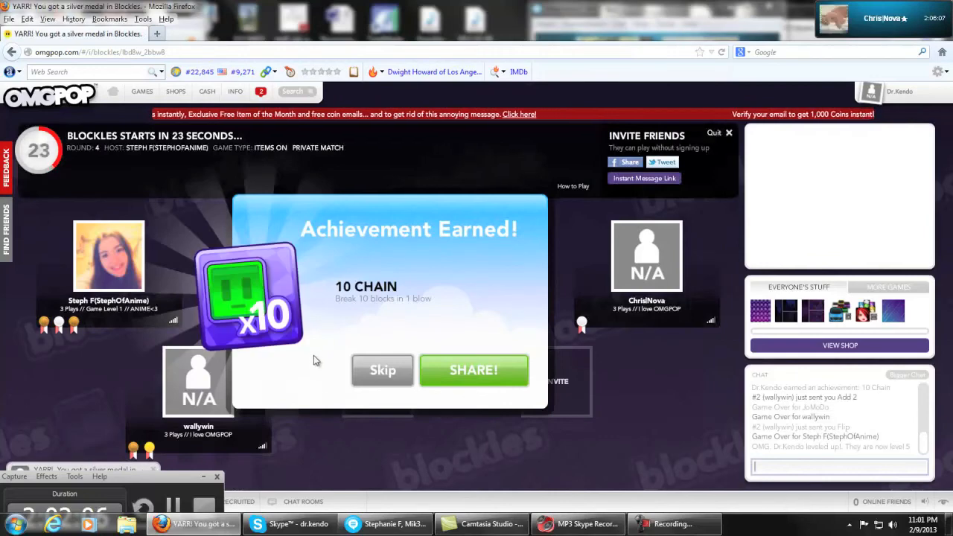
- Skip the 10 Chain Achievement Earned popup to return to the round 4 lobby
click(383, 370)
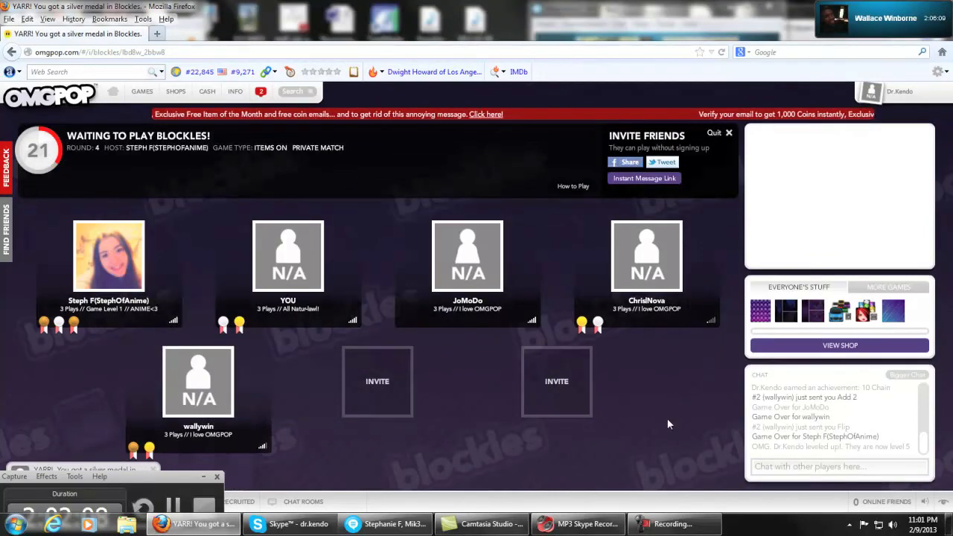